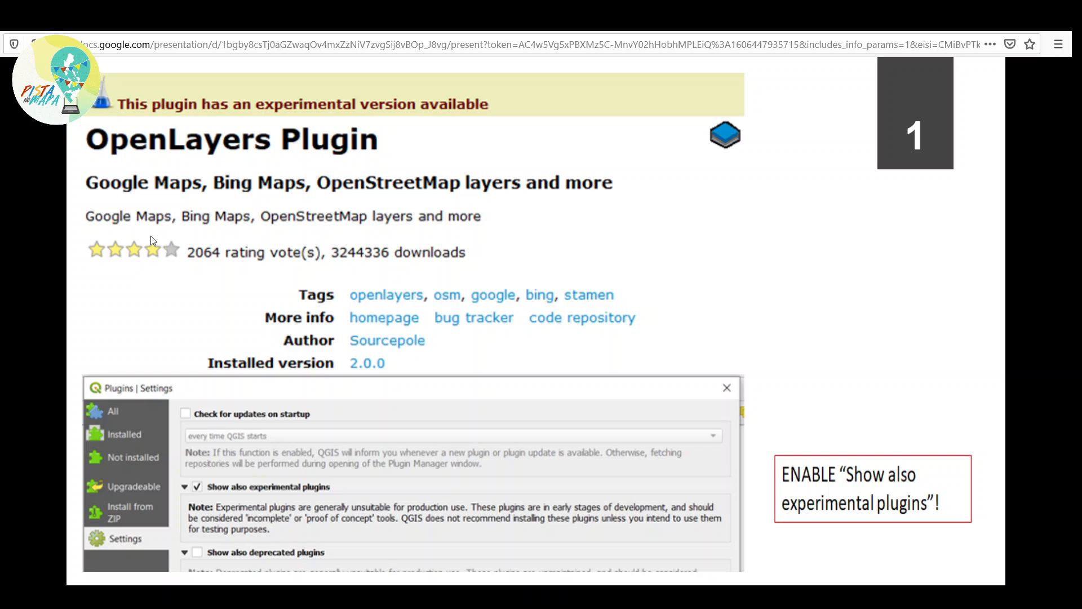
mouse_move(396, 97)
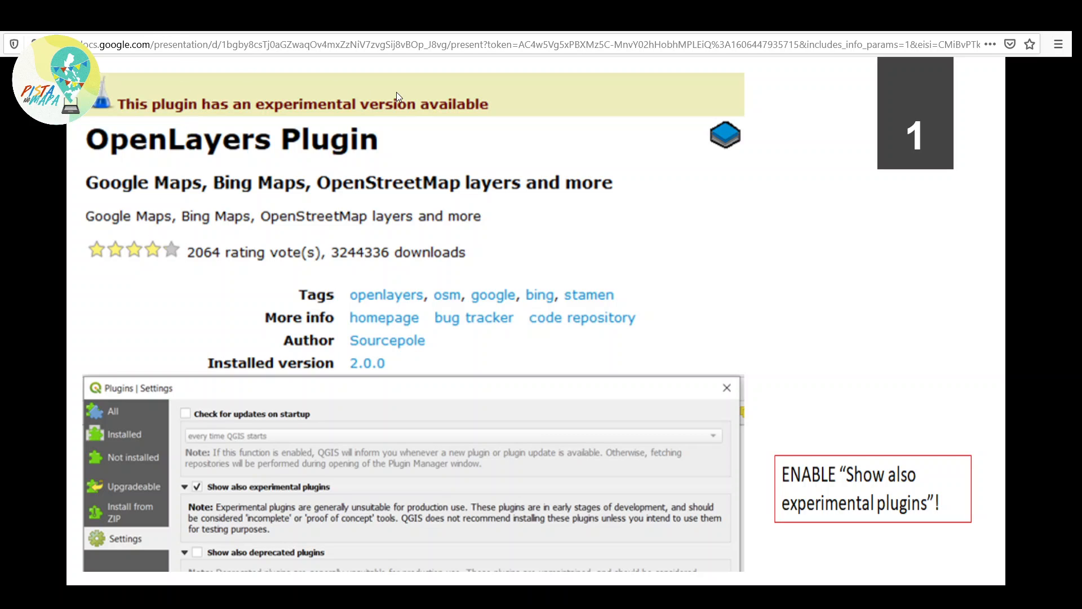
mouse_move(177, 152)
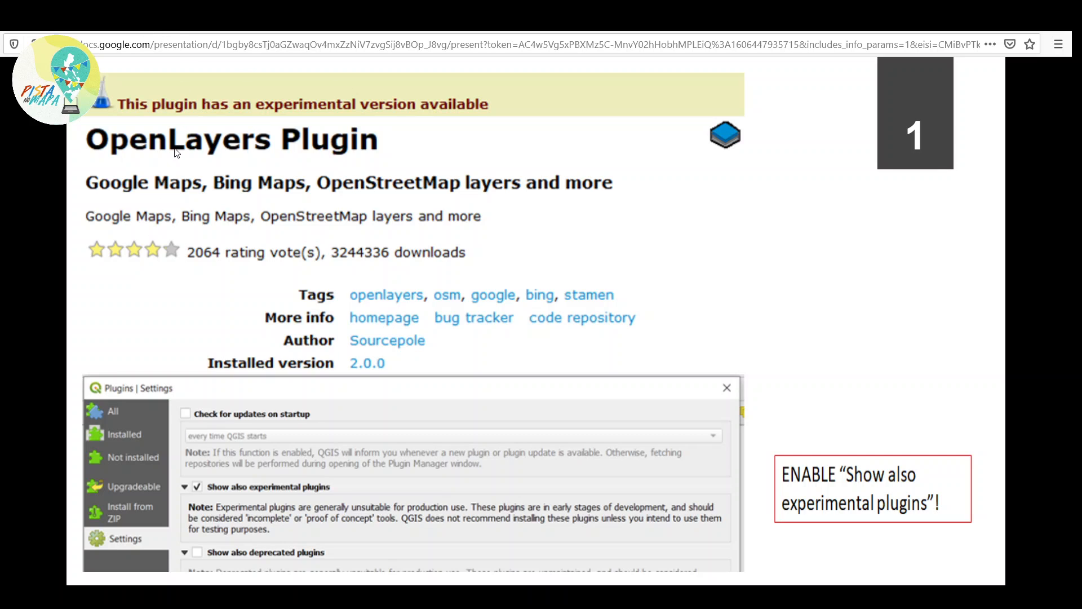
mouse_move(116, 153)
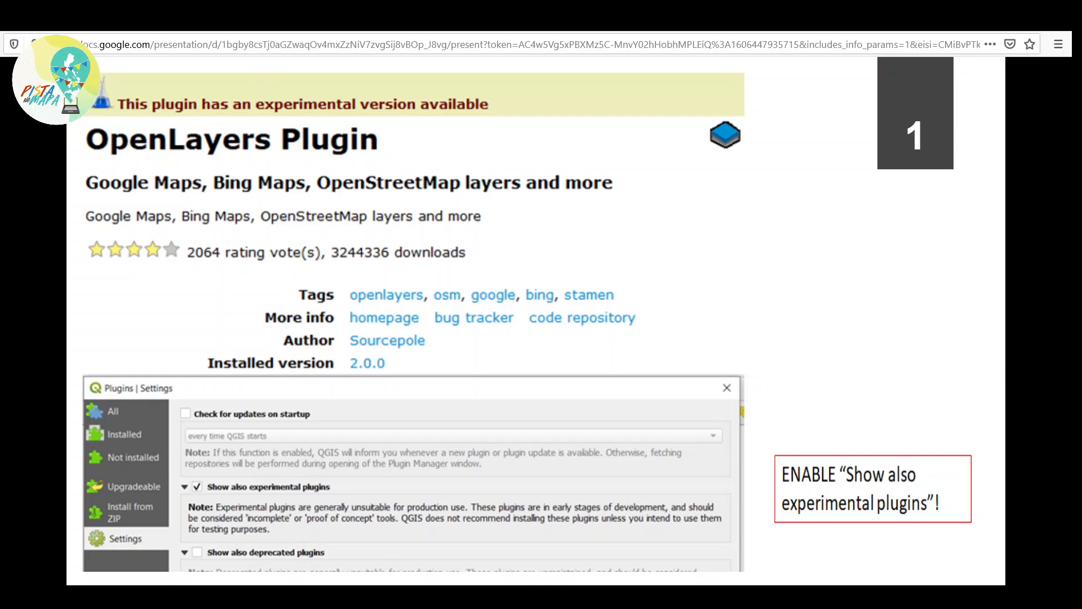
mouse_move(131, 195)
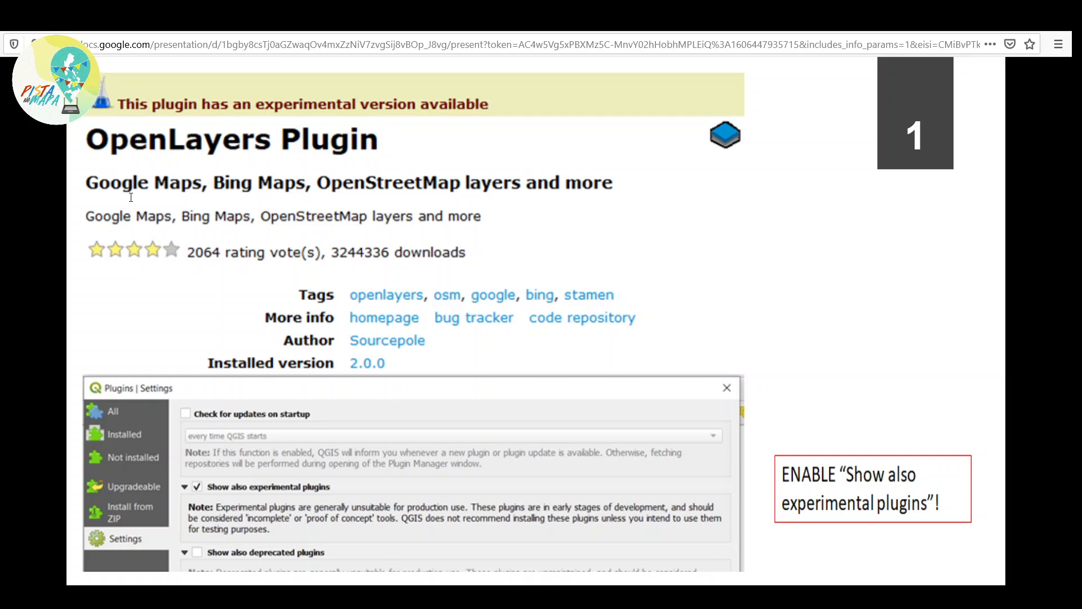
- Compare OSM Standard against NASA Night Black Marble over the Philippines with Map swipe
left_click(332, 91)
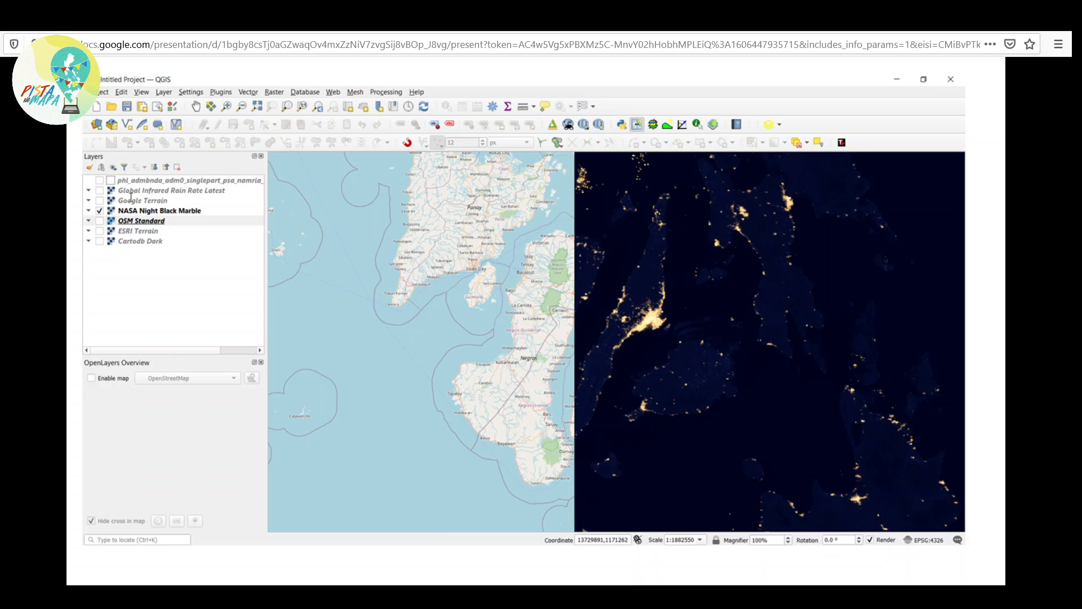
left_click(224, 91)
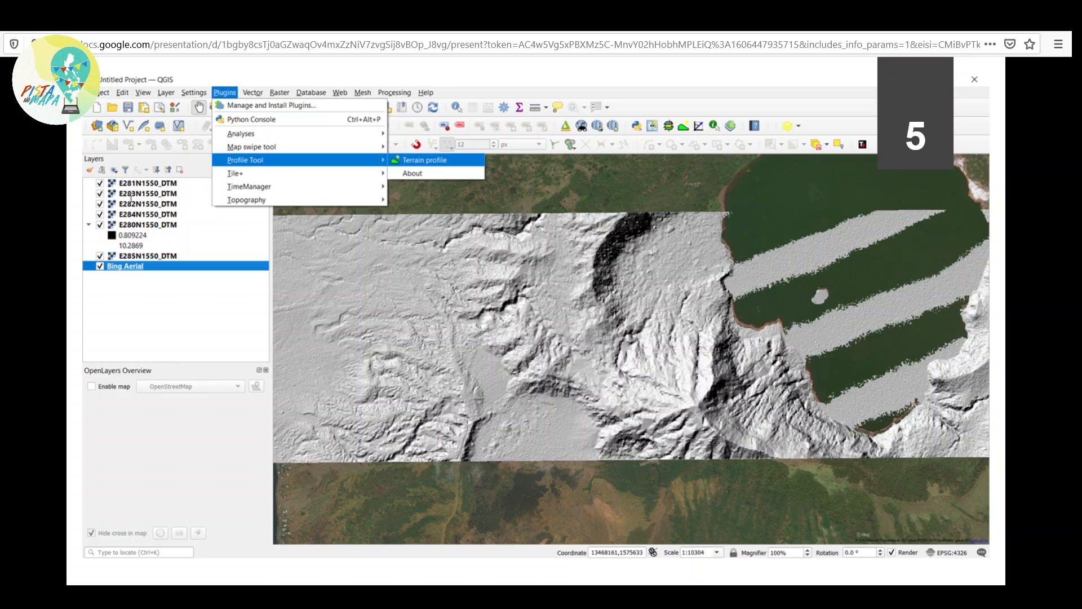
- Launch Terrain profile from the Profile Tool over the hillshaded DTM tiles
left_click(424, 159)
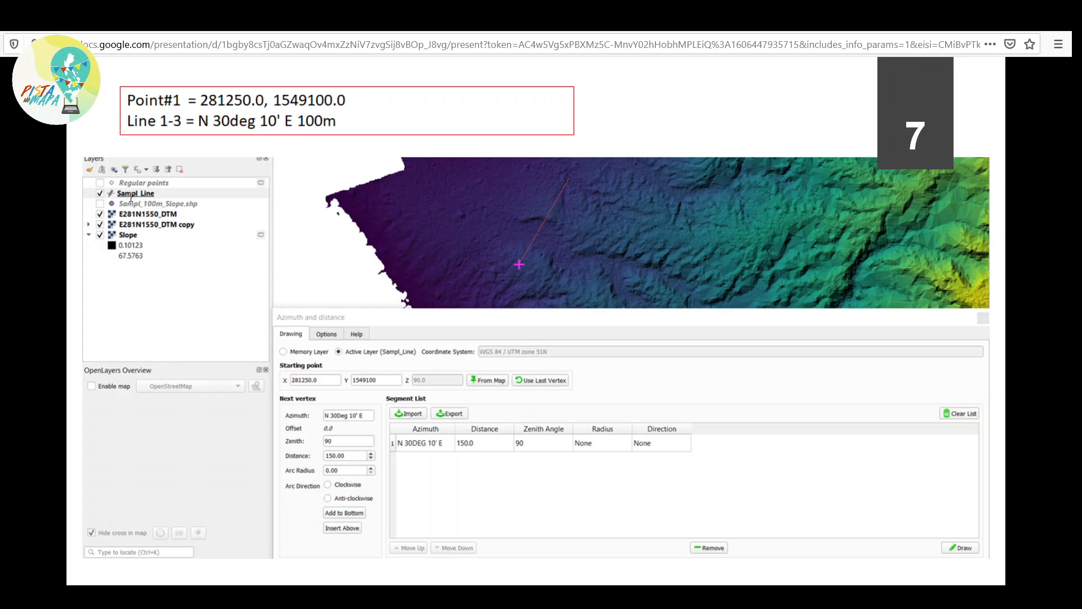
- Advance to slide 7 with the Azimuth and distance dialog listing N 30°10′ E for 150 m
key("Right")
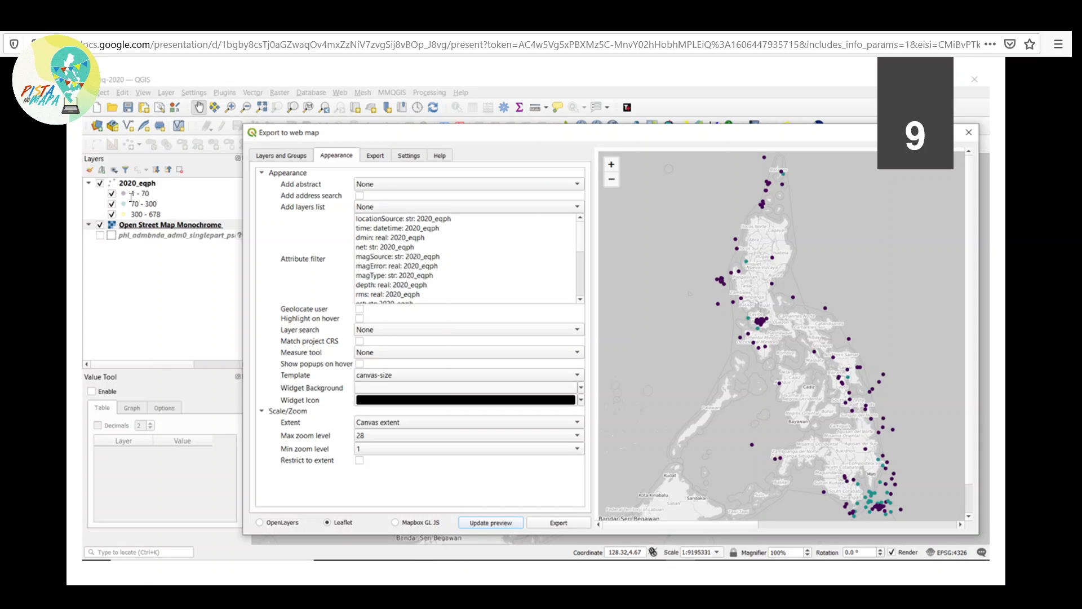
mouse_move(131, 201)
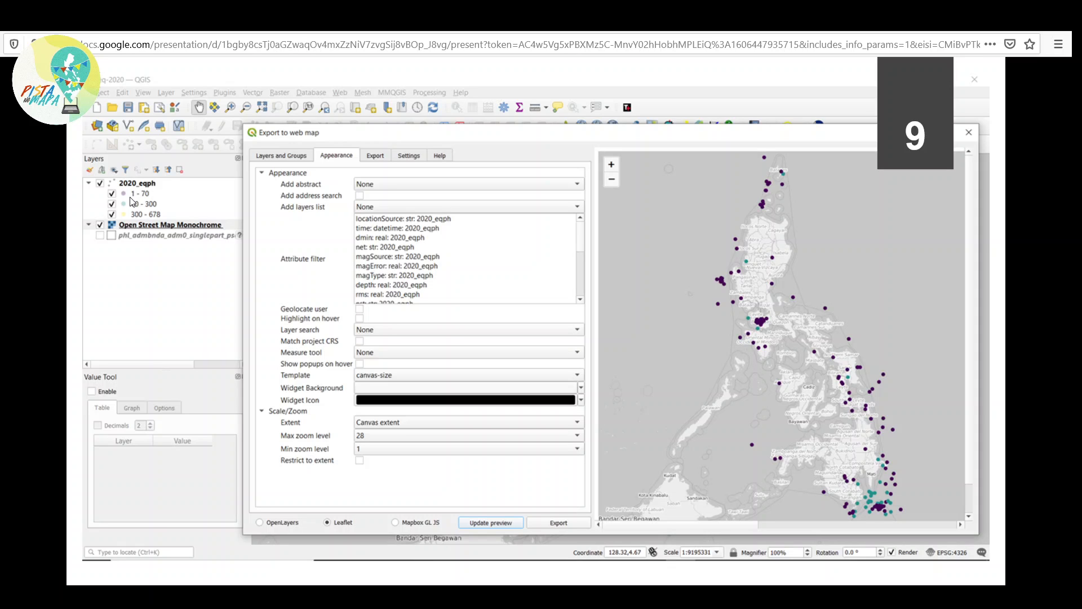
- Advance to slide 9 with the qgis2web Leaflet preview of 2020 earthquake points
left_click(559, 522)
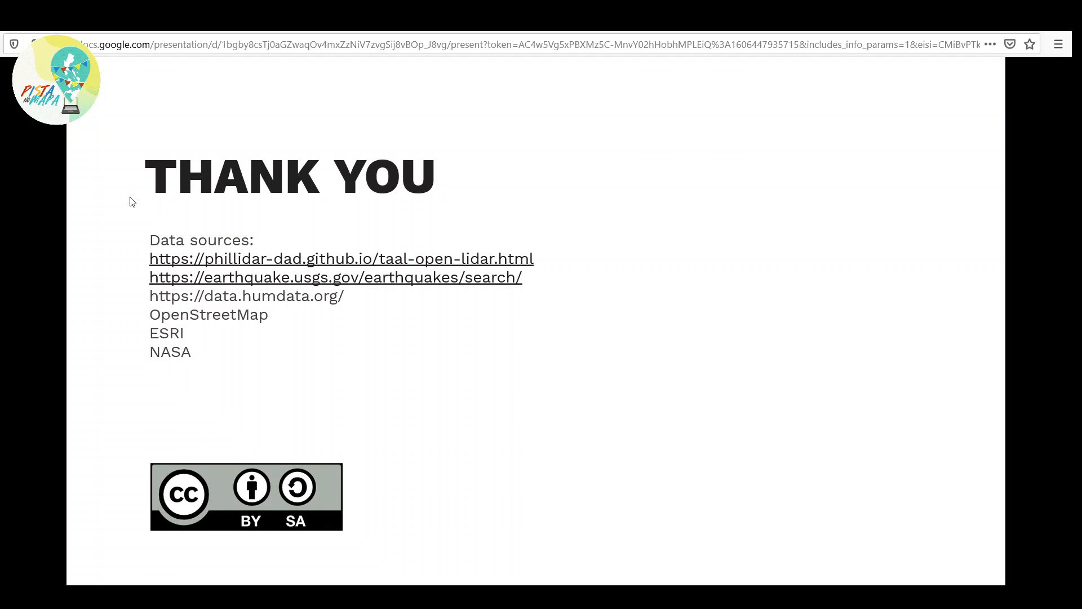
mouse_move(216, 200)
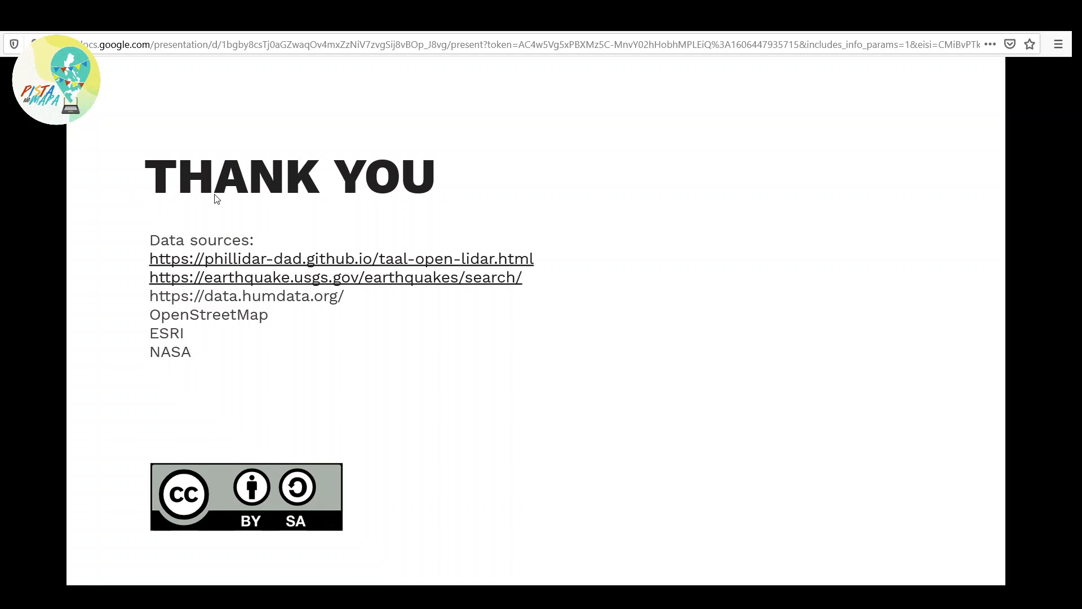
mouse_move(945, 485)
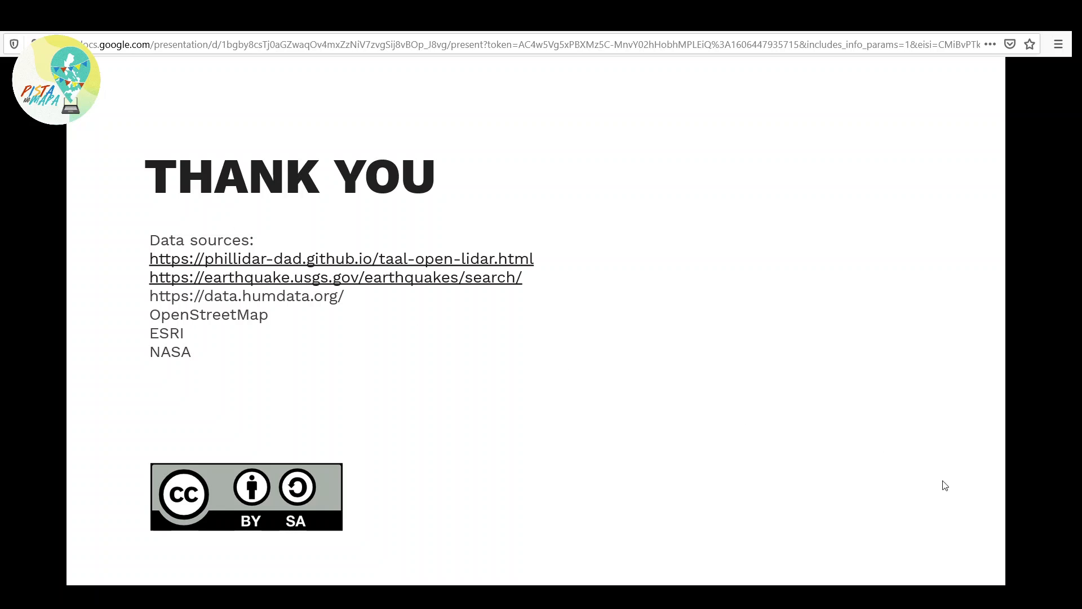
mouse_move(965, 512)
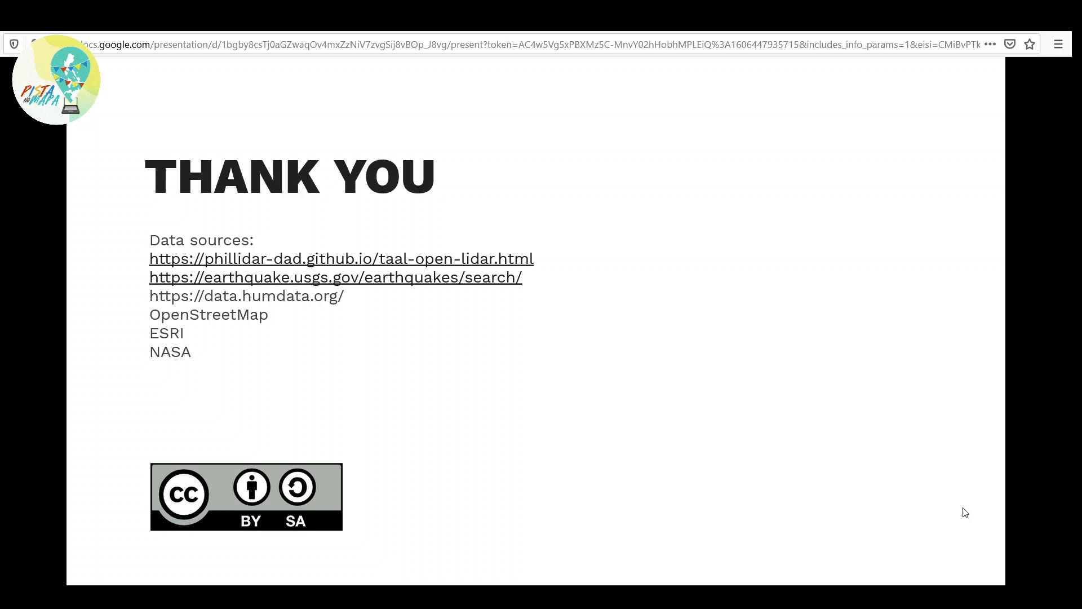